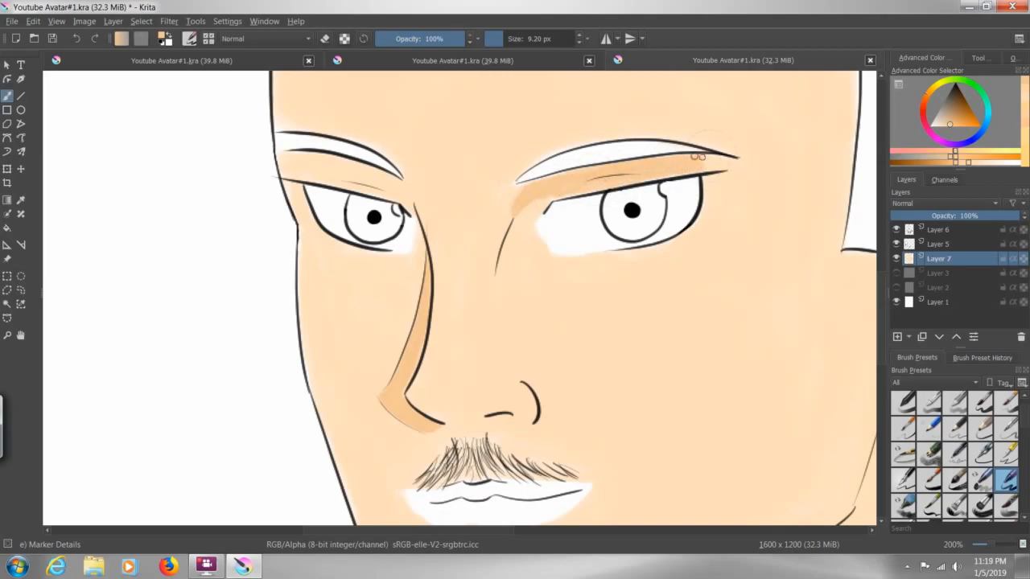
- Paint a darker skin-tone shadow band beneath the right eyebrow toward the eye's inner corner
{"action": "left_click_drag", "start_coordinate": [700, 157], "coordinate": [727, 162]}
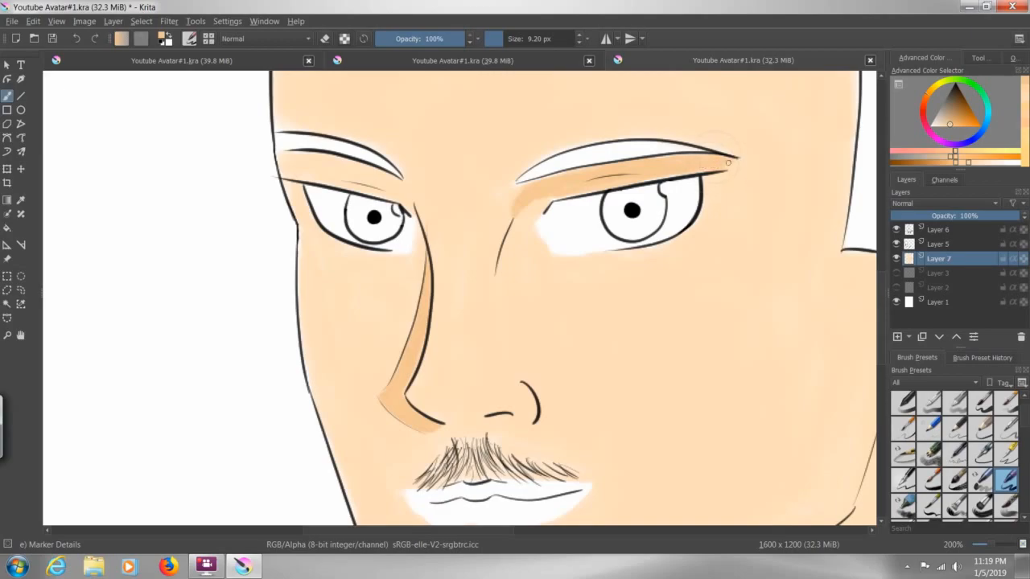
{"action": "left_click_drag", "start_coordinate": [728, 160], "coordinate": [551, 224]}
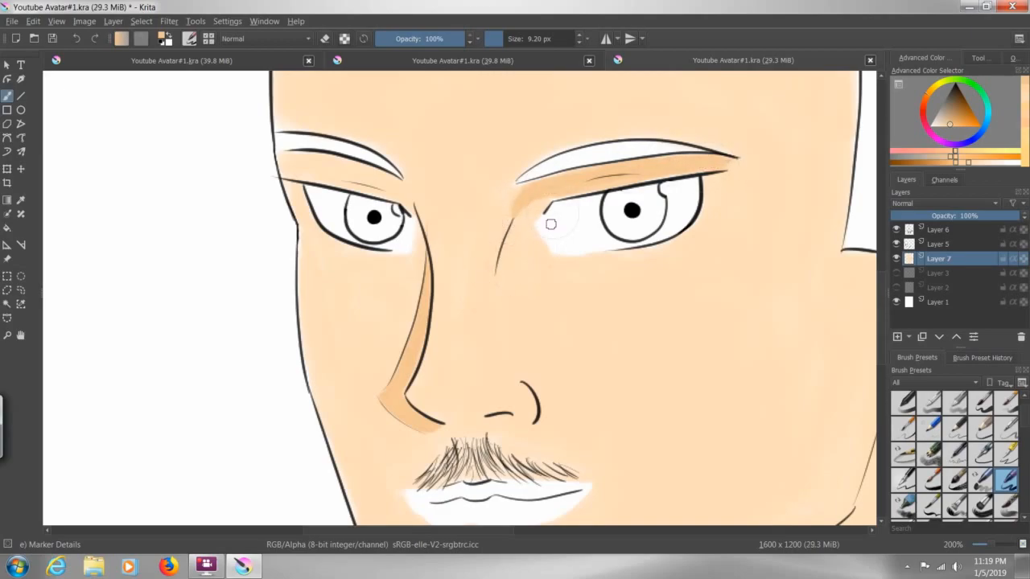
{"action": "left_click_drag", "start_coordinate": [550, 224], "coordinate": [511, 234]}
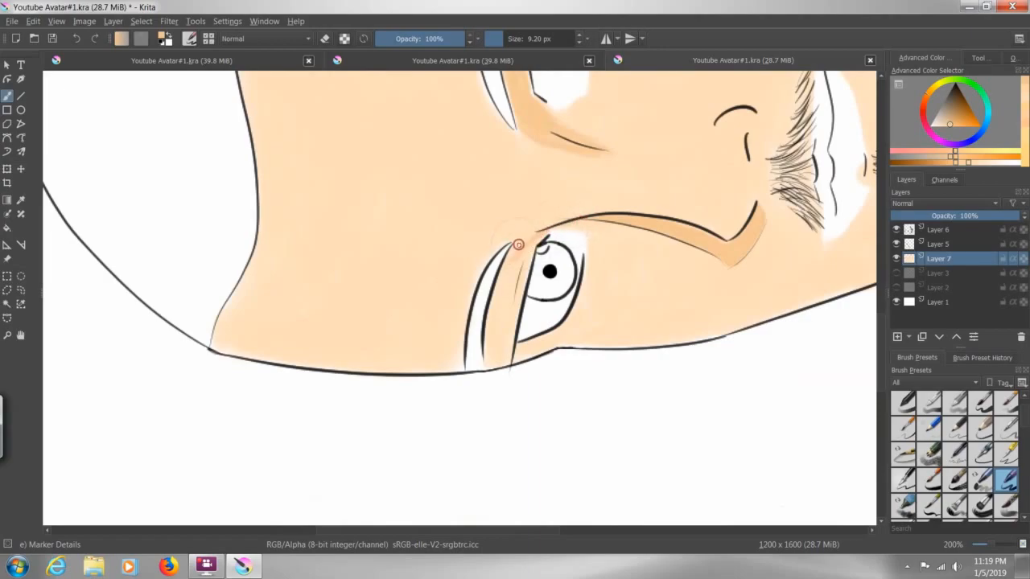
- Shade the skin beside the eye, along the eyelid edge and below the eye
{"action": "left_click_drag", "start_coordinate": [518, 245], "coordinate": [502, 281]}
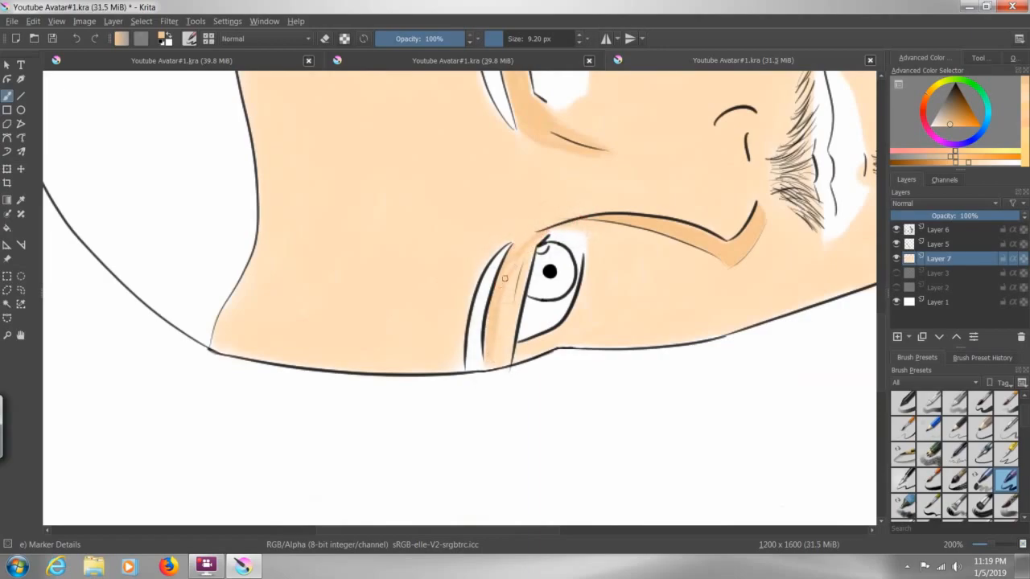
{"action": "left_click_drag", "start_coordinate": [505, 280], "coordinate": [495, 368]}
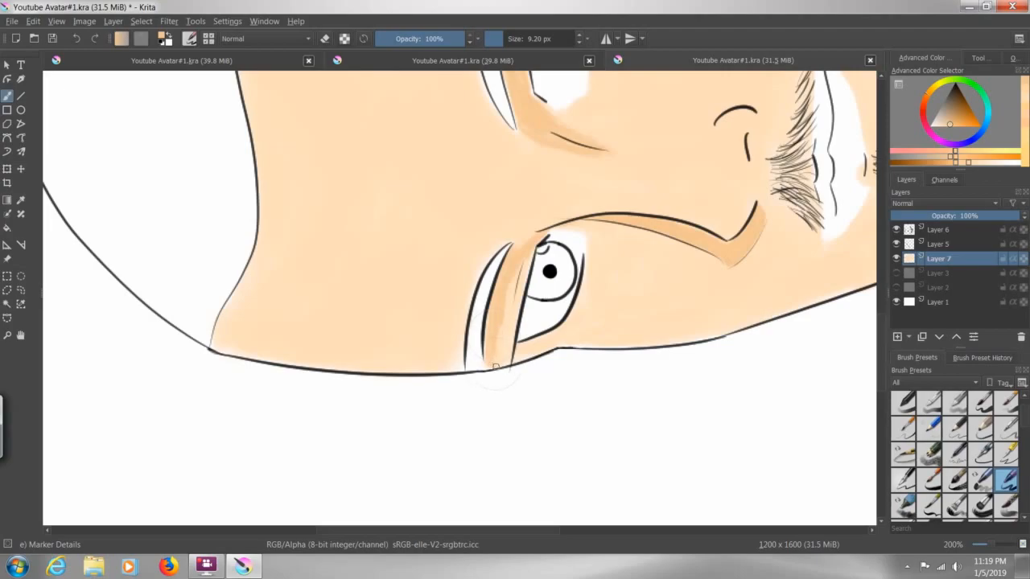
{"action": "left_click_drag", "start_coordinate": [496, 367], "coordinate": [508, 325]}
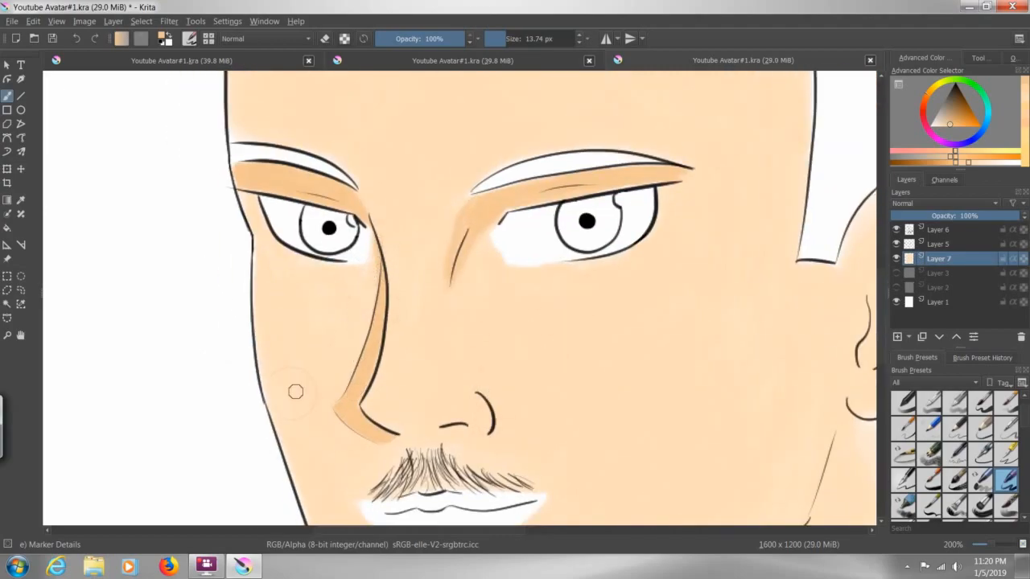
- Add darker skin tone down the upper left cheek beside the beard
{"action": "scroll", "scroll_direction": "down", "scroll_amount": 3}
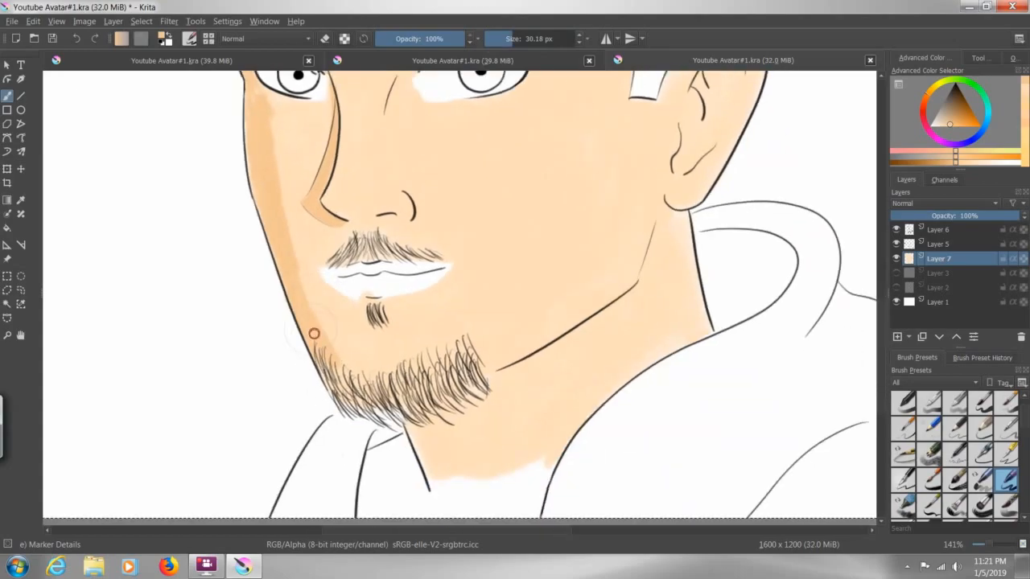
{"action": "mouse_move", "coordinate": [312, 305]}
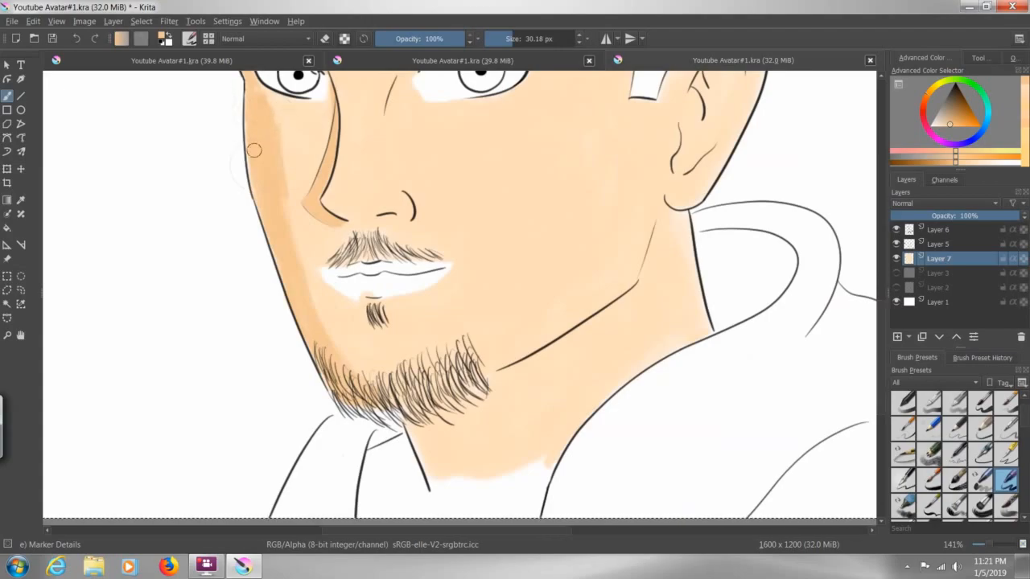
{"action": "left_click_drag", "start_coordinate": [257, 145], "coordinate": [325, 333]}
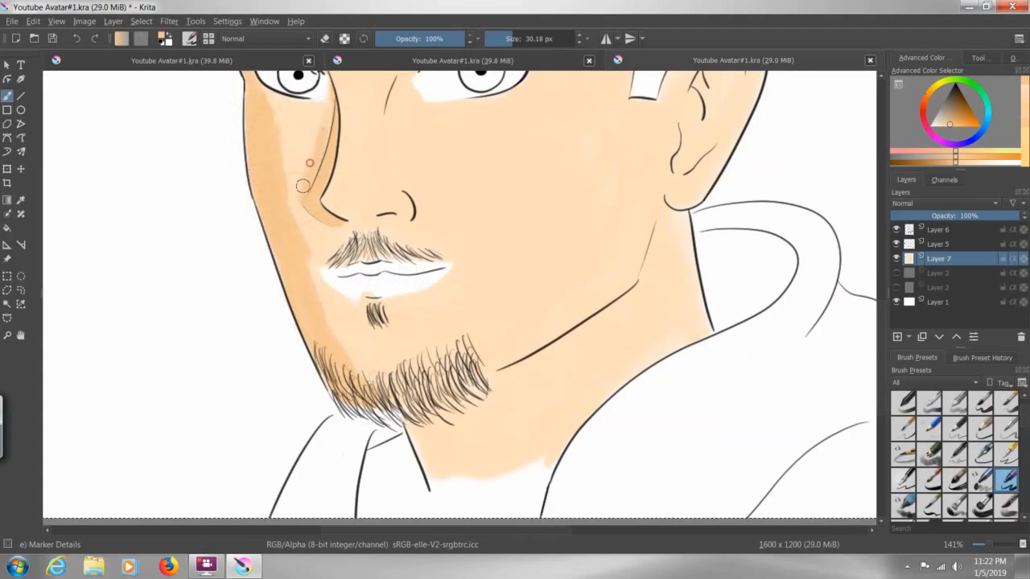
{"action": "left_click_drag", "start_coordinate": [309, 163], "coordinate": [312, 277]}
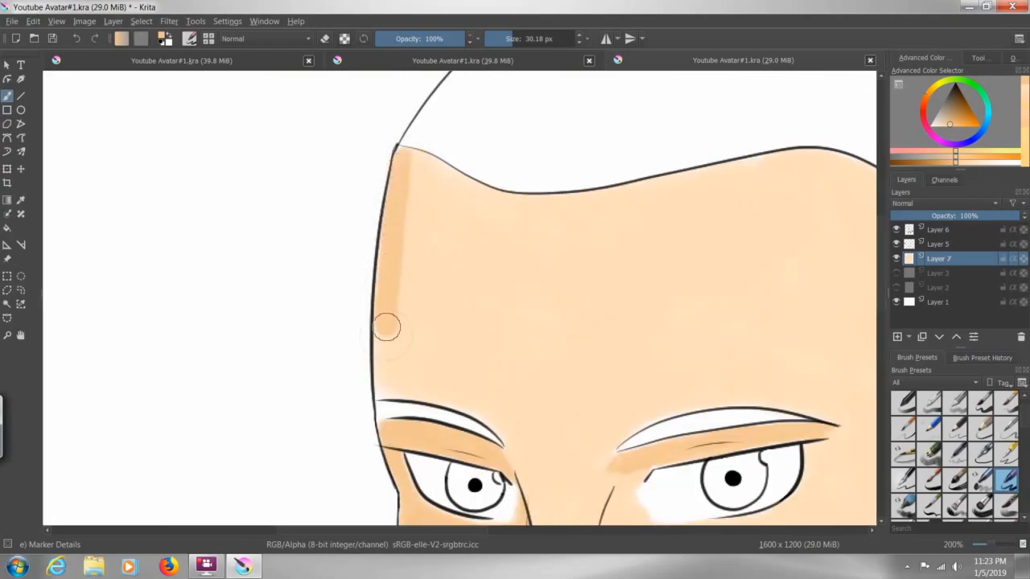
- Widen the dark shading along the forehead's left edge up to the hairline corner
{"action": "left_click_drag", "start_coordinate": [386, 330], "coordinate": [418, 152]}
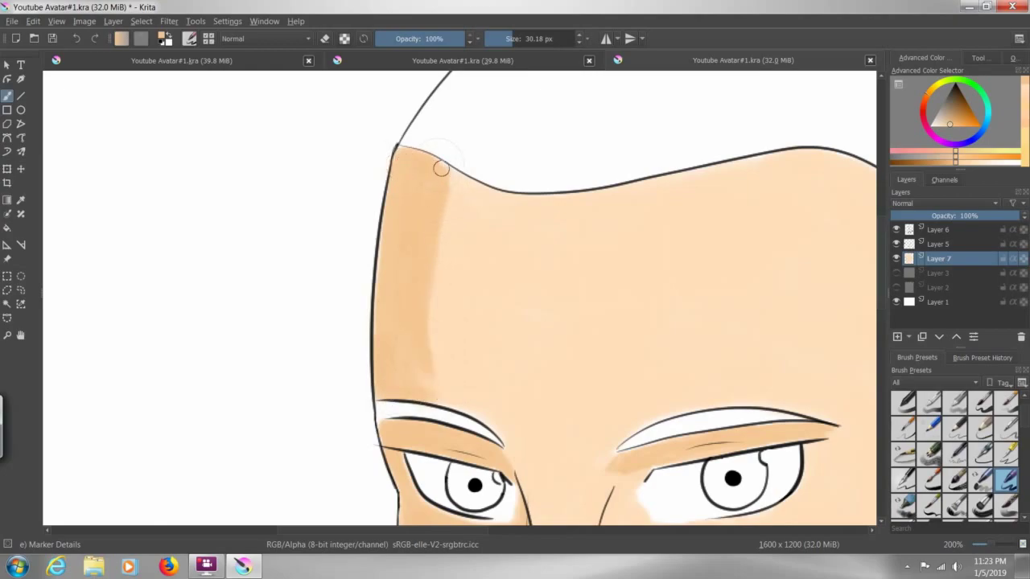
{"action": "scroll", "scroll_direction": "down", "scroll_amount": 3}
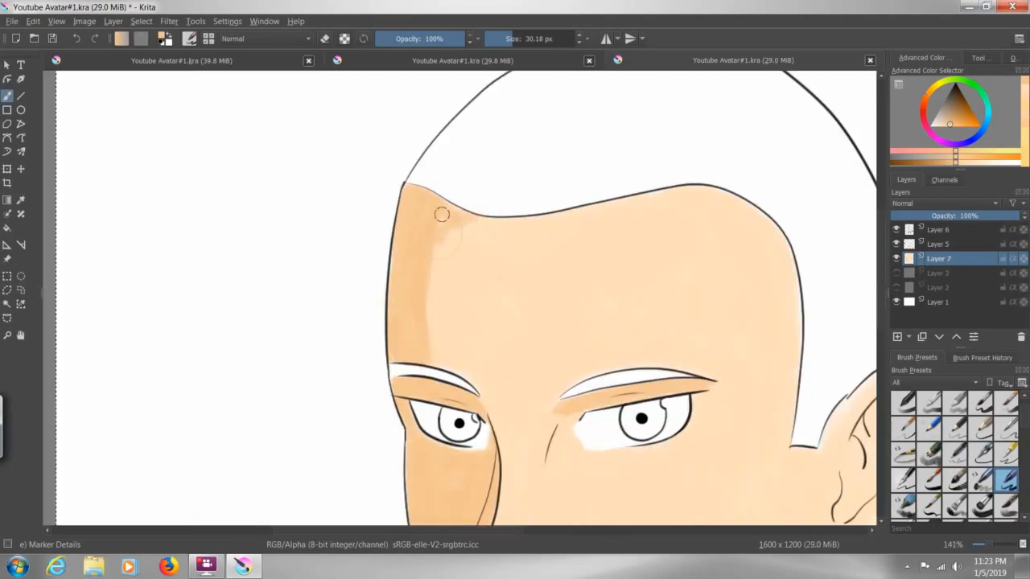
{"action": "left_click_drag", "start_coordinate": [443, 216], "coordinate": [447, 351]}
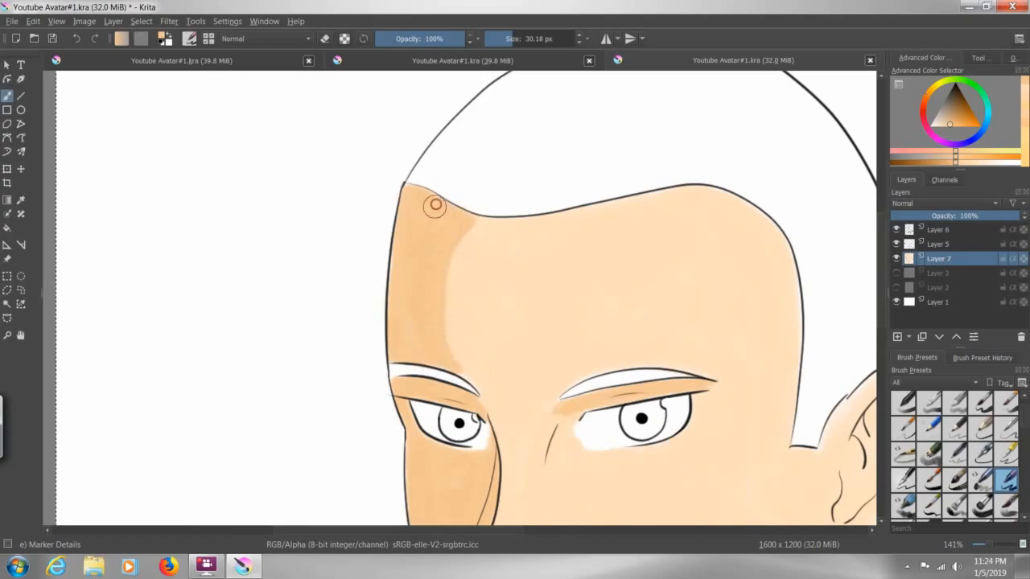
{"action": "scroll", "scroll_direction": "down", "scroll_amount": 3}
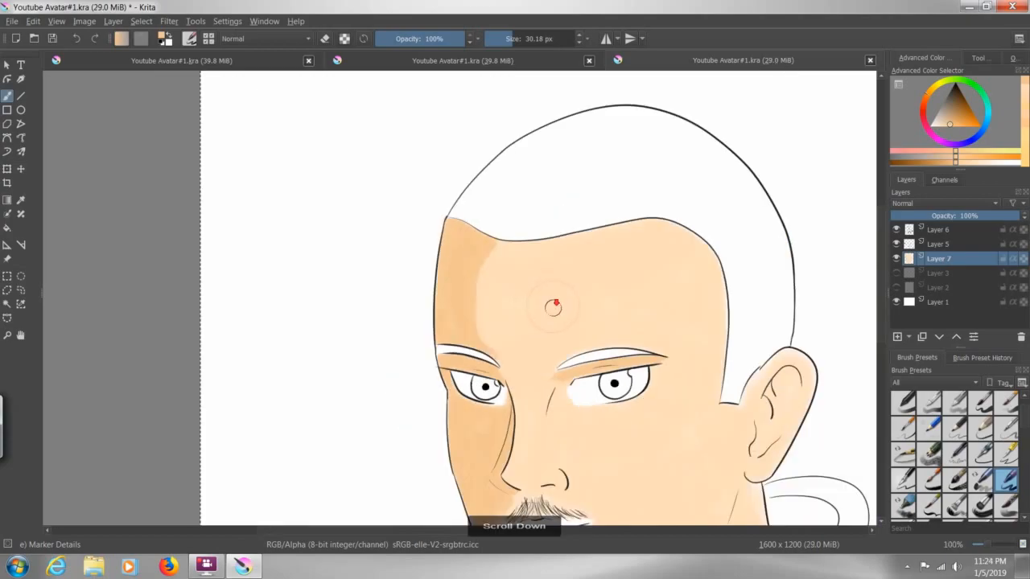
{"action": "scroll", "scroll_direction": "down", "scroll_amount": 3}
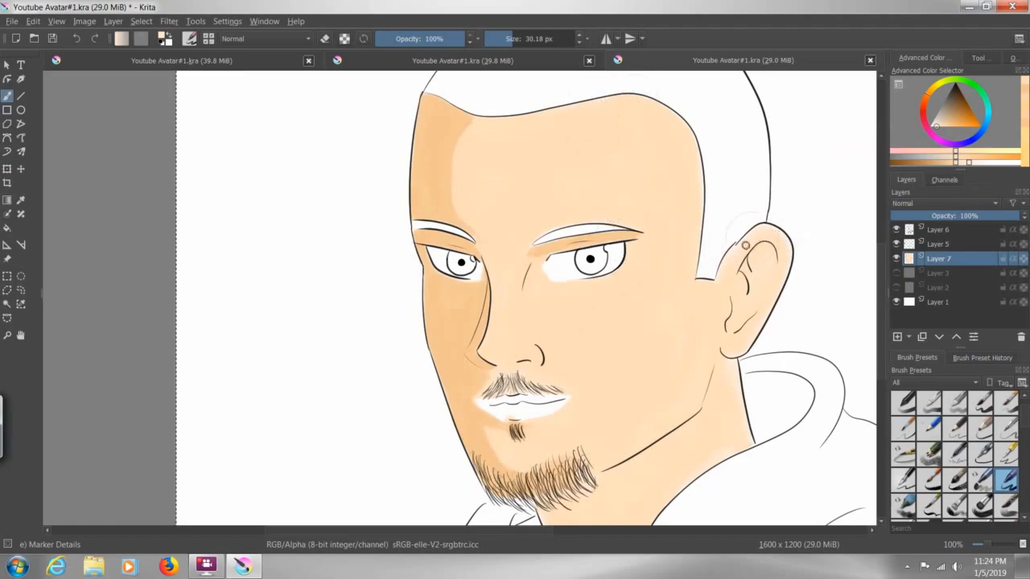
- Paint a deeper peach shadow stroke down the side of the nose
{"action": "left_click_drag", "start_coordinate": [740, 234], "coordinate": [753, 325]}
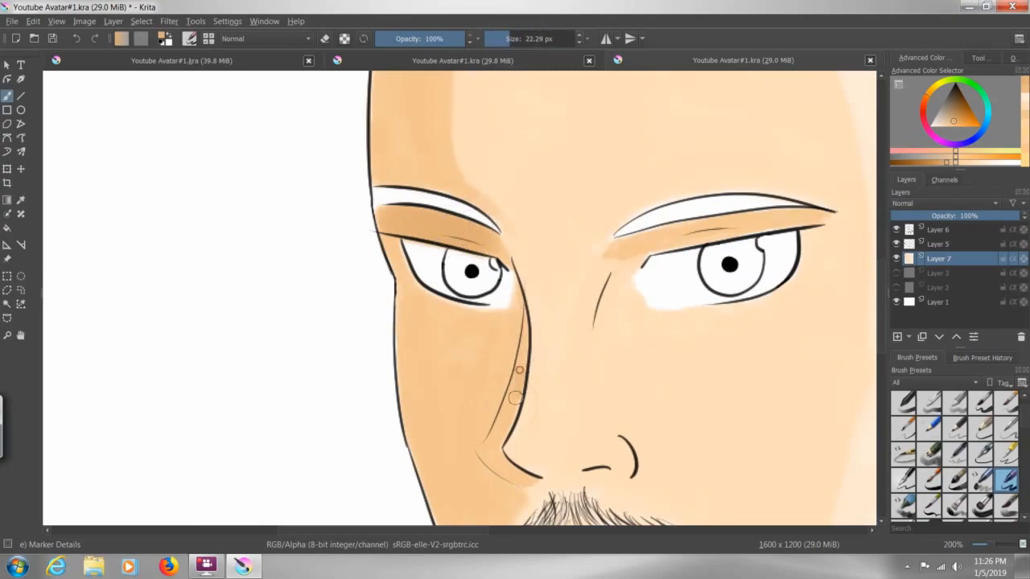
- Deepen the shadow tracing the nose's edge down to the nostril
{"action": "left_click_drag", "start_coordinate": [518, 370], "coordinate": [511, 470]}
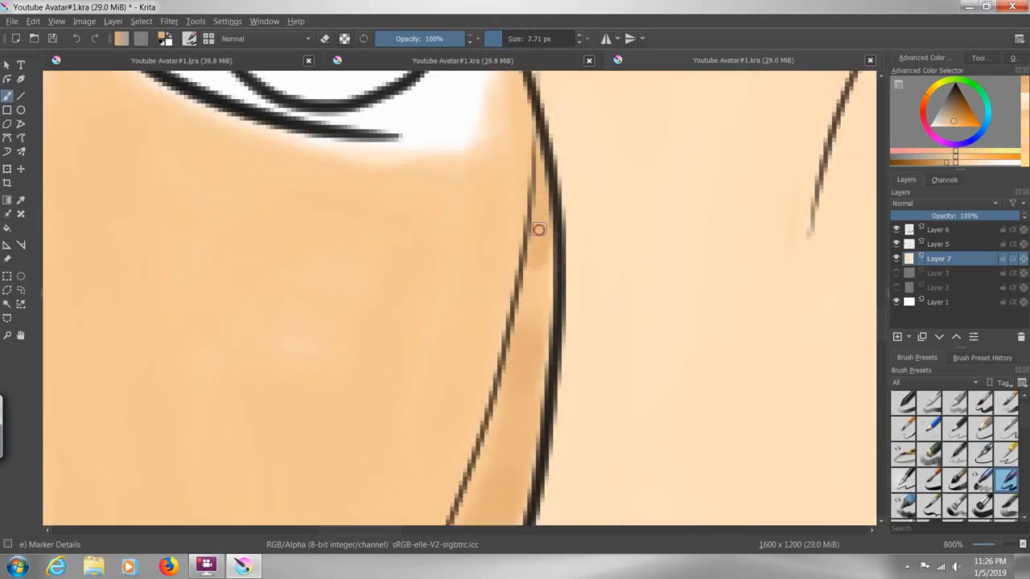
{"action": "scroll", "scroll_direction": "down", "scroll_amount": 3}
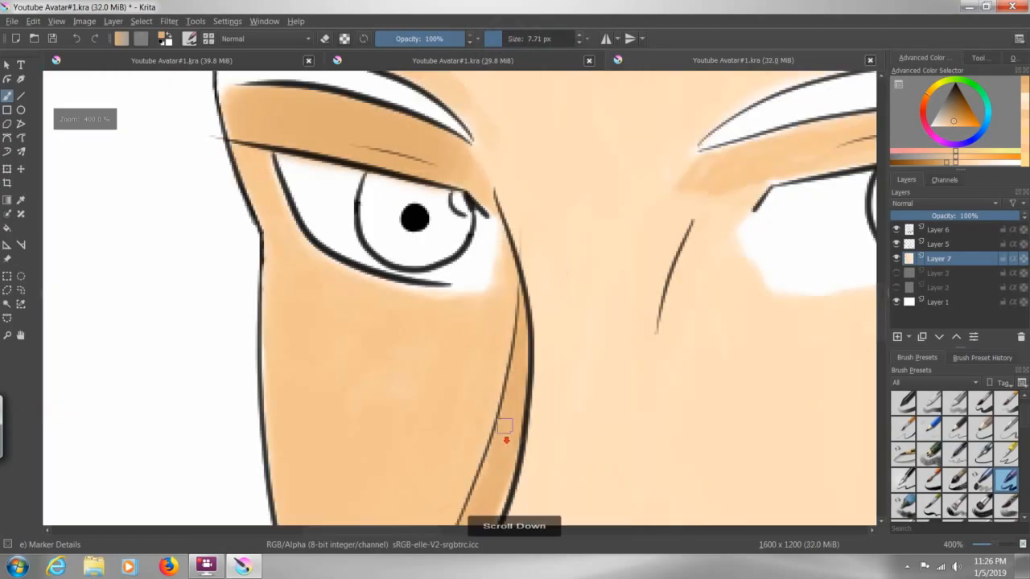
{"action": "scroll", "scroll_direction": "down", "scroll_amount": 3}
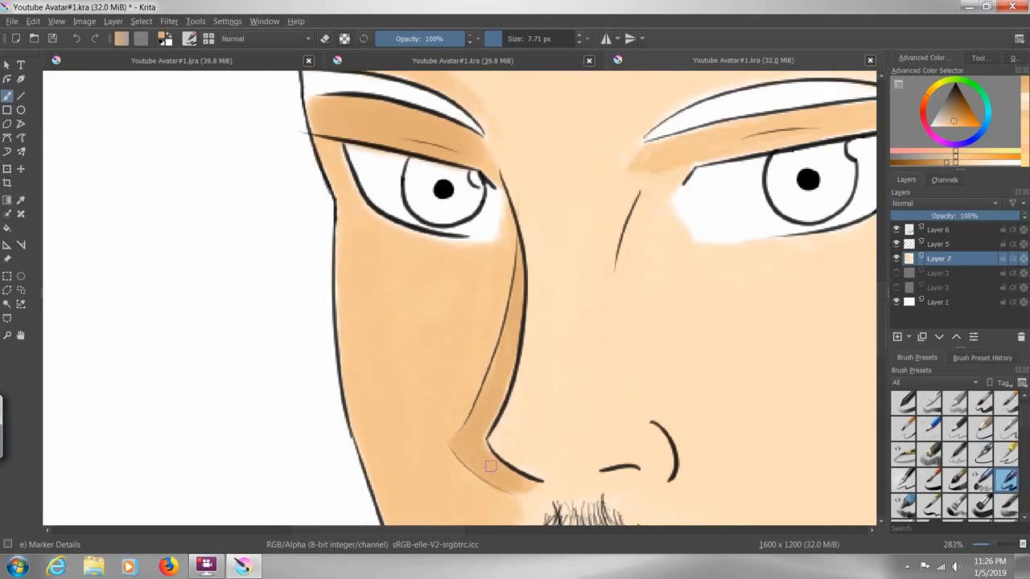
{"action": "scroll", "scroll_direction": "down", "scroll_amount": 3}
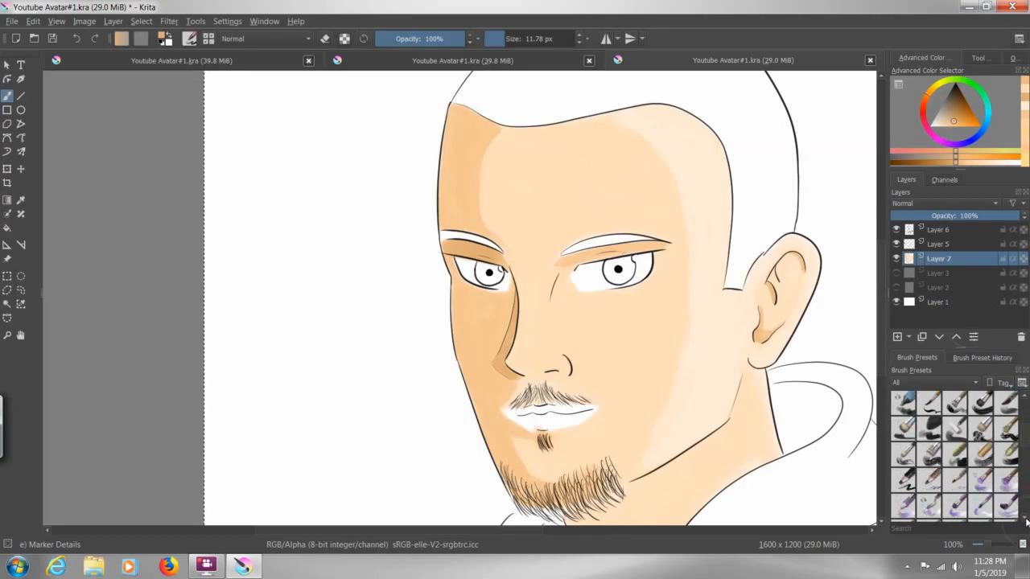
- Switch to the Blender Basic and Blender Blur presets and blend the face shading smoothly
{"action": "left_click", "coordinate": [908, 476]}
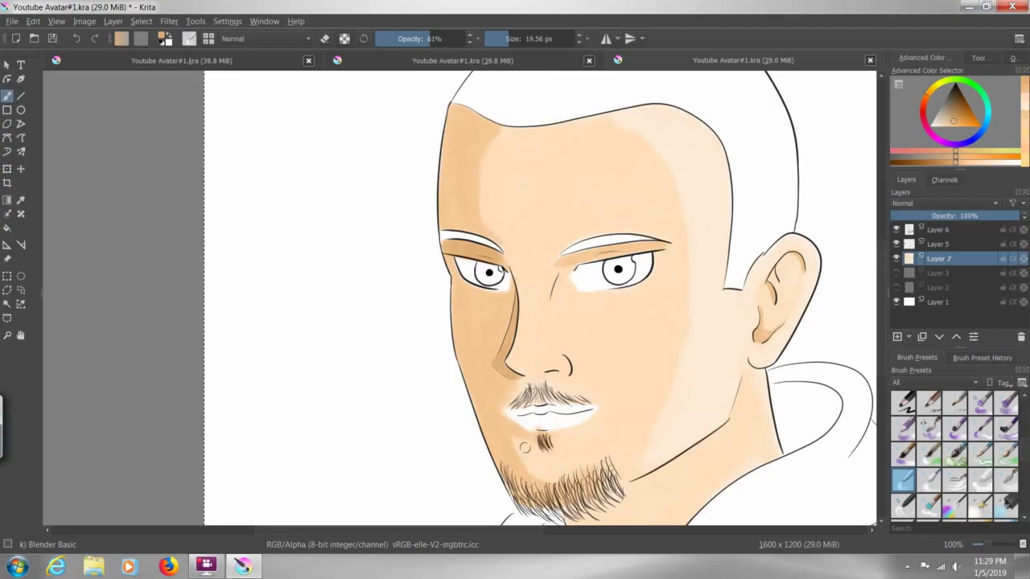
{"action": "left_click", "coordinate": [551, 454]}
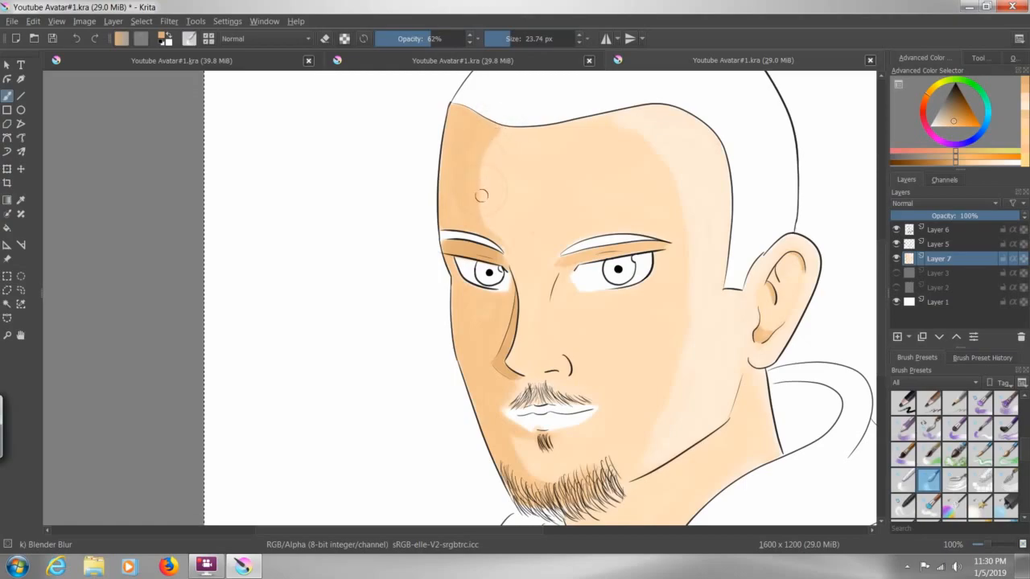
{"action": "mouse_move", "coordinate": [479, 226]}
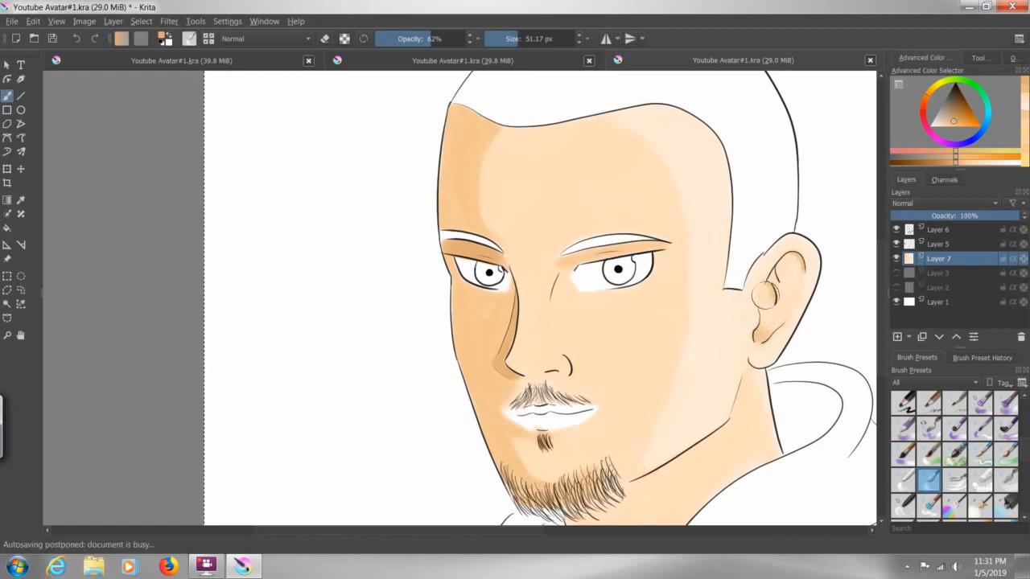
{"action": "left_click_drag", "start_coordinate": [740, 289], "coordinate": [756, 298]}
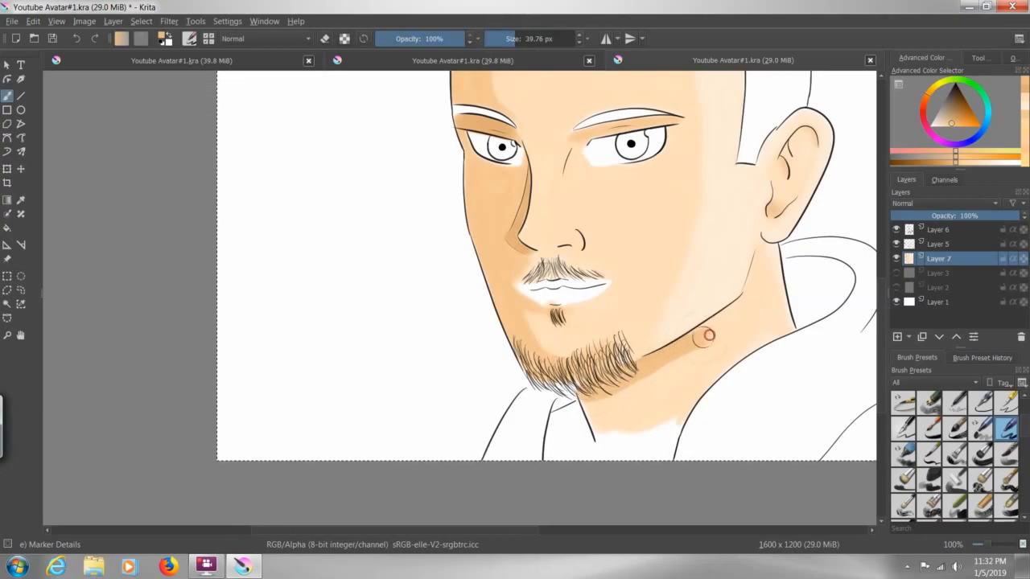
- Paint darker skin-tone shadow strokes across the neck beneath the bearded jawline
{"action": "left_click_drag", "start_coordinate": [708, 333], "coordinate": [583, 401]}
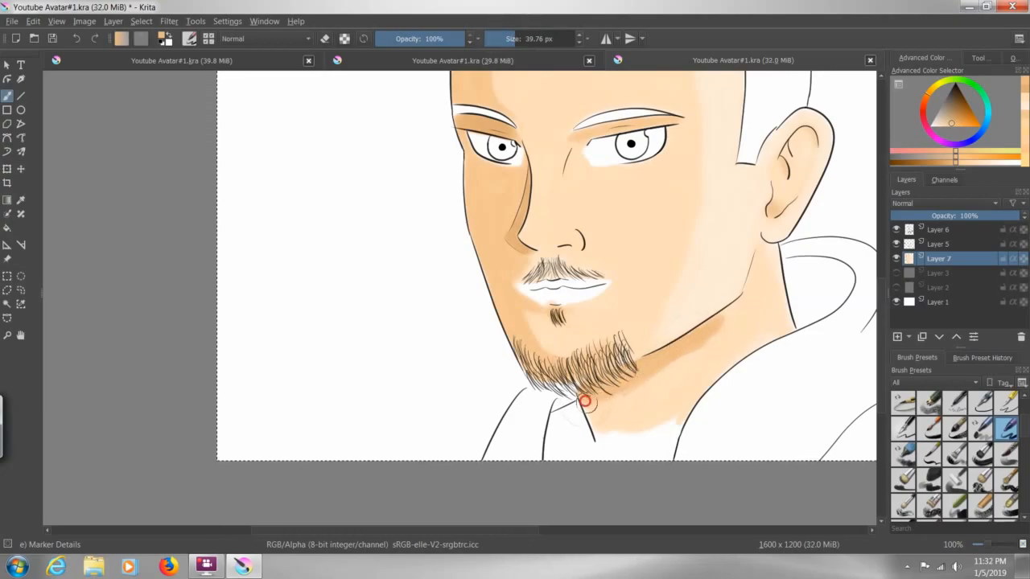
{"action": "left_click_drag", "start_coordinate": [582, 400], "coordinate": [714, 323]}
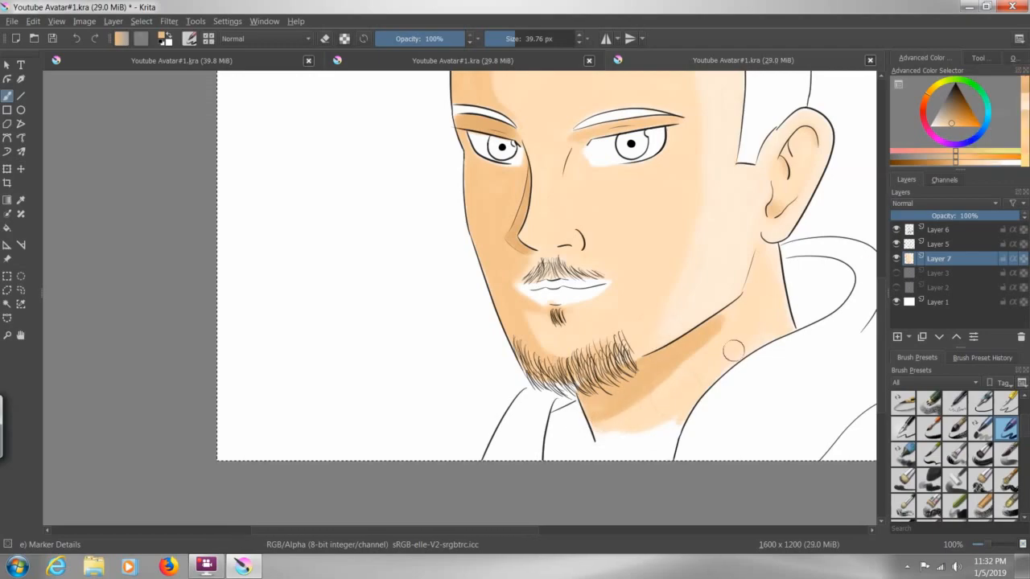
{"action": "left_click_drag", "start_coordinate": [732, 350], "coordinate": [599, 435]}
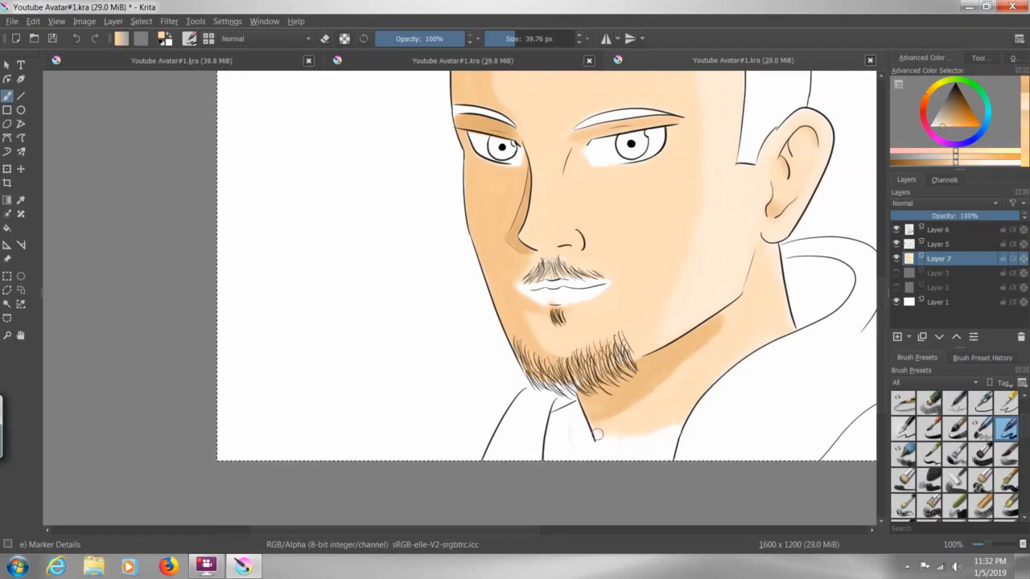
{"action": "left_click_drag", "start_coordinate": [612, 435], "coordinate": [721, 331]}
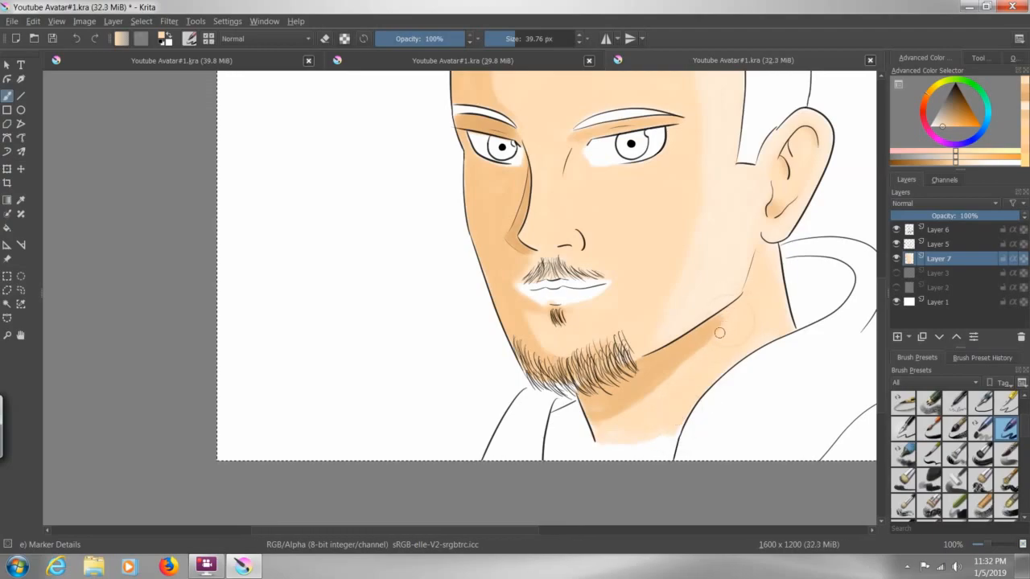